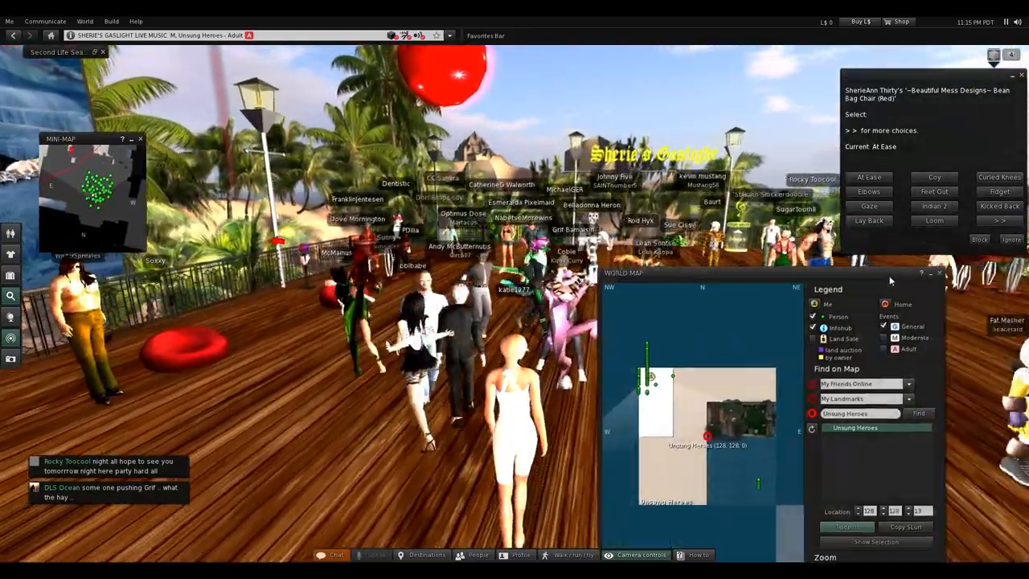
Close the World Map floater.
{"action": "left_click", "coordinate": [640, 554]}
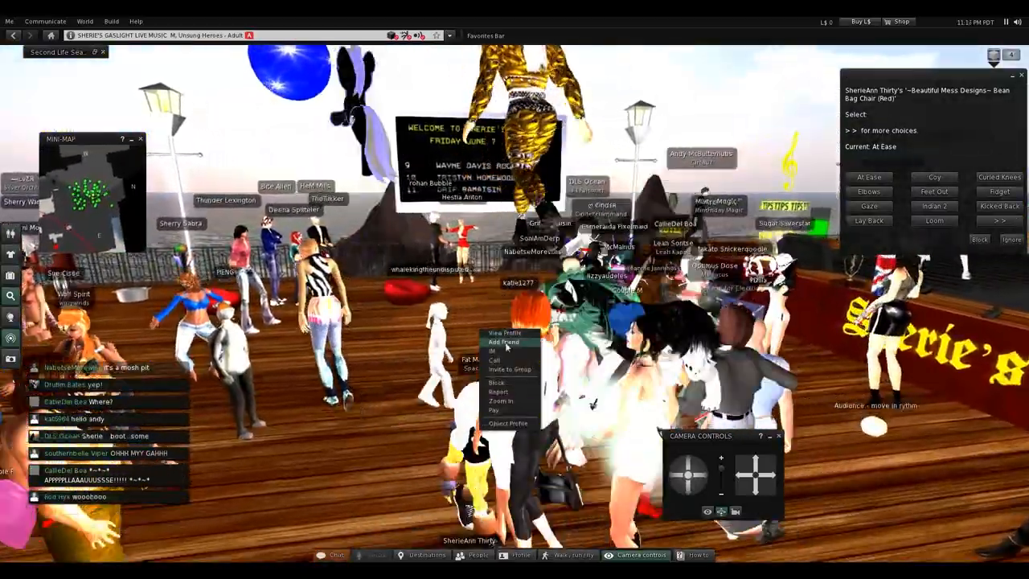
Choose Add Friend for the selected avatar and confirm the friendship offer with OK.
{"action": "left_click", "coordinate": [502, 341]}
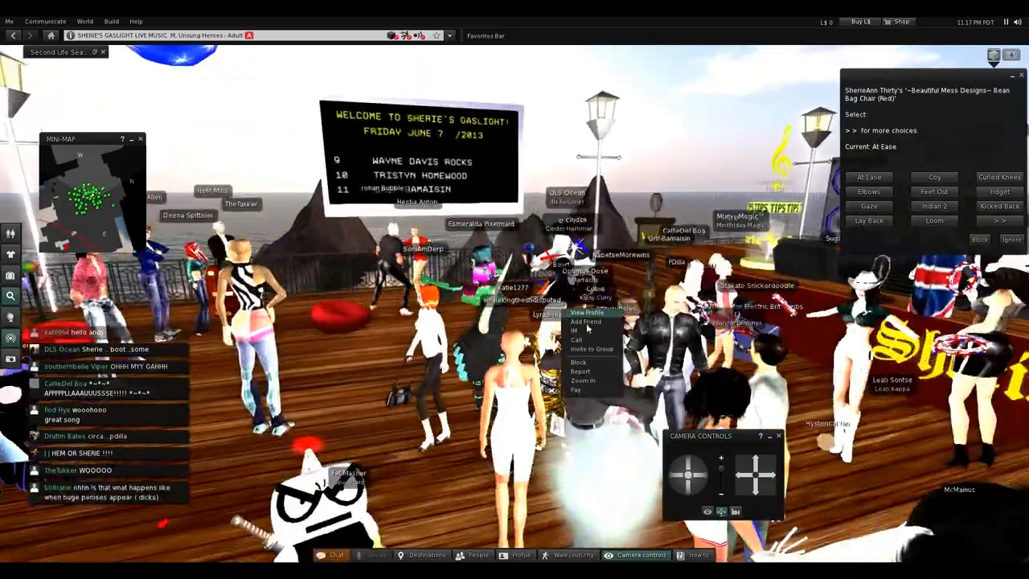
{"action": "left_click", "coordinate": [585, 321]}
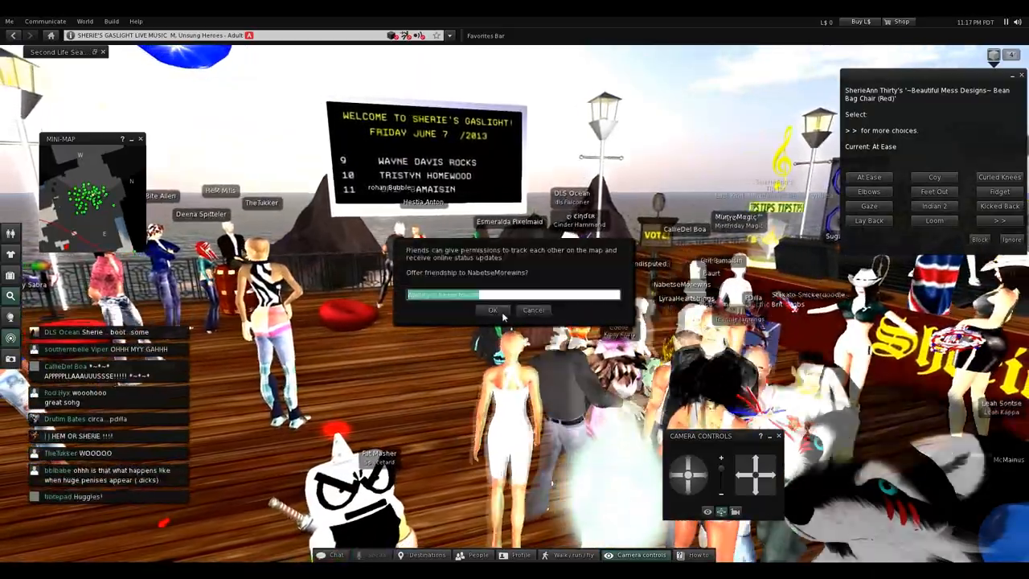
{"action": "left_click", "coordinate": [492, 308]}
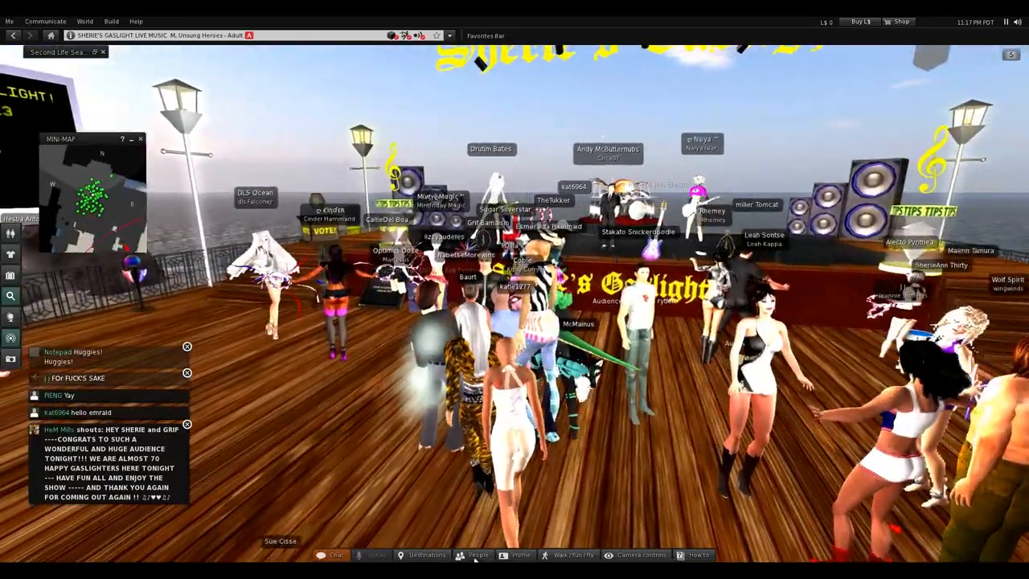
Show the People panel on its Nearby tab.
{"action": "left_click", "coordinate": [479, 555]}
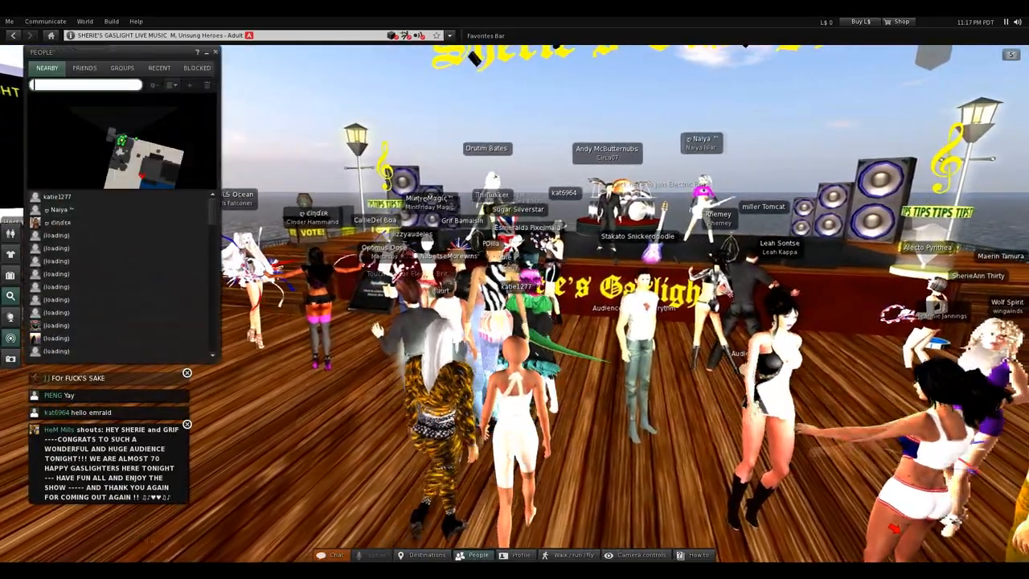
{"action": "left_click", "coordinate": [84, 68]}
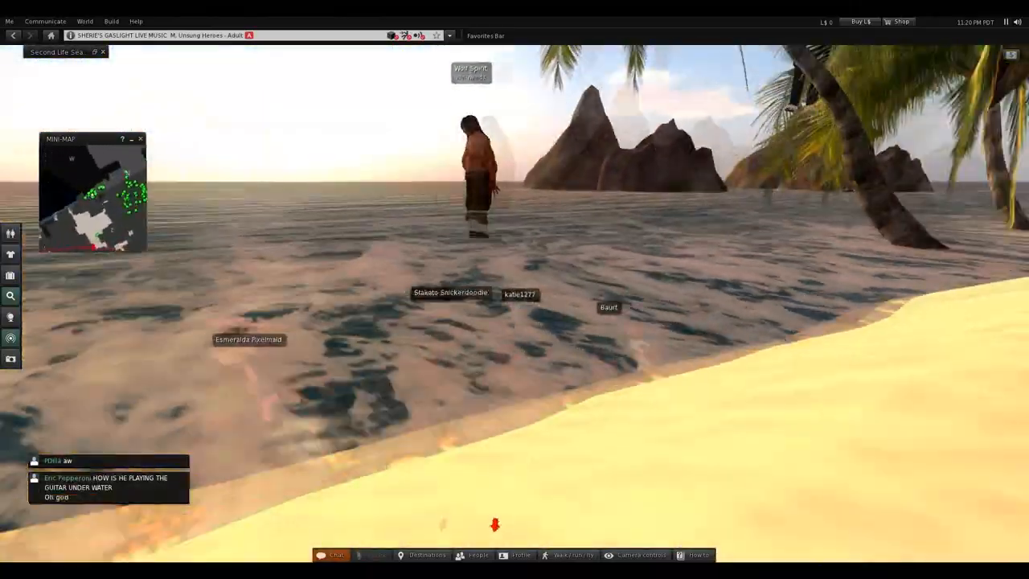
Bring up the sound volume settings from the top-bar volume icon.
{"action": "left_click", "coordinate": [1018, 22]}
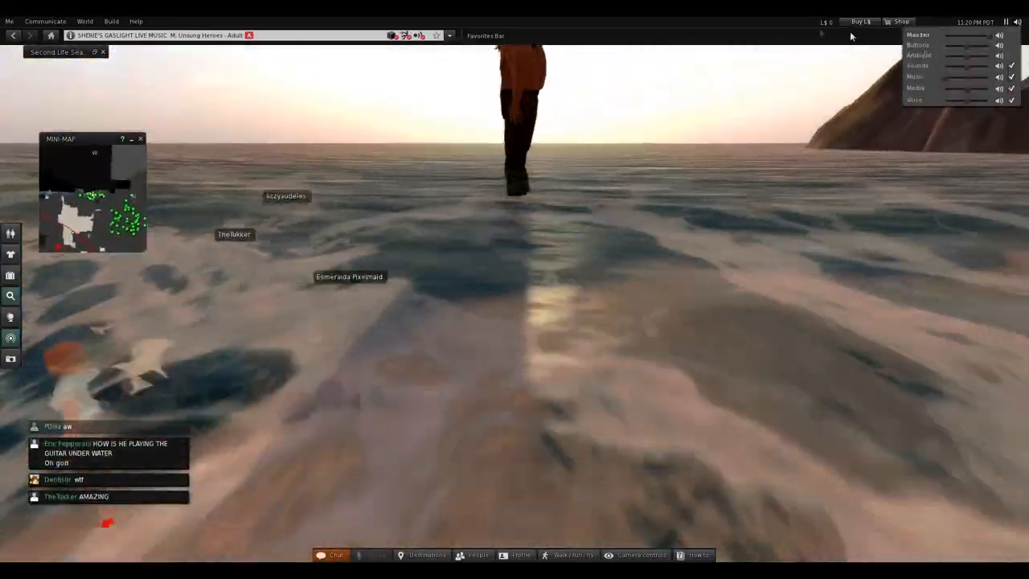